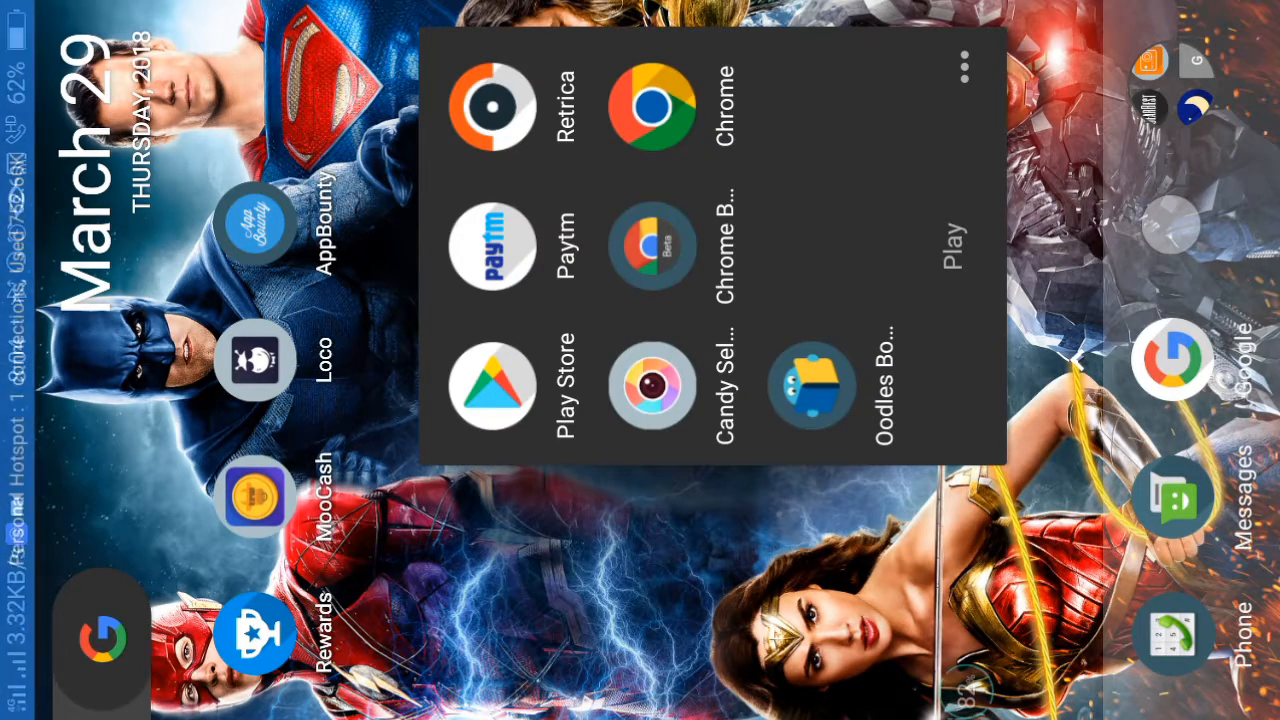
Search the Play Store for 'opinion rewards app' and open Google Opinion Rewards' installed page.
left_click(491, 385)
type("o")
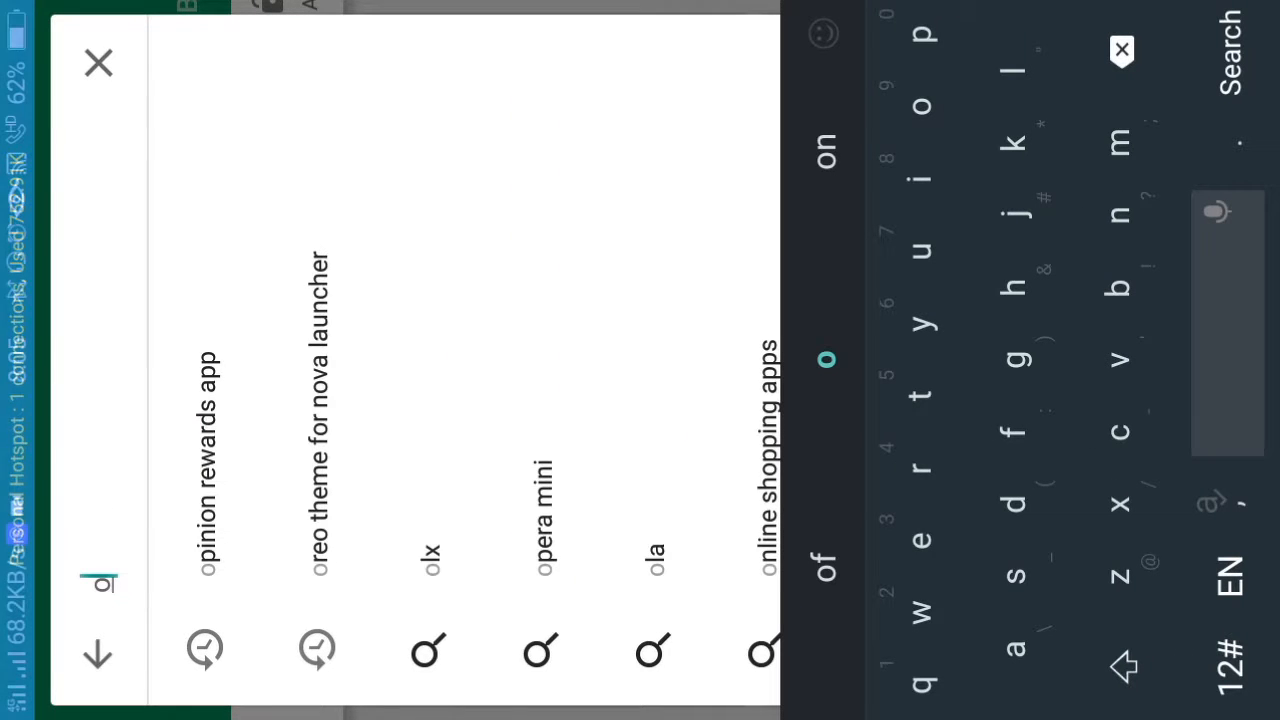
type("pinio")
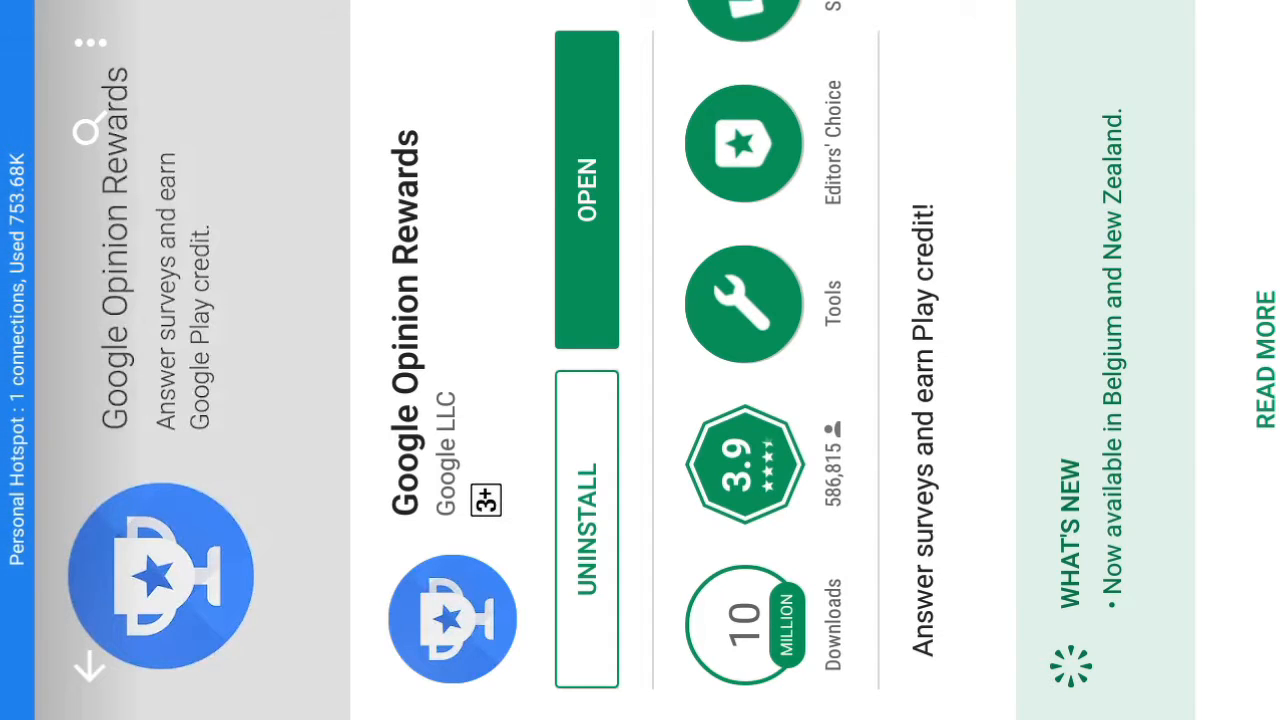
Launch Google Opinion Rewards, showing ₹0.00 Play credit and a new survey.
left_click(586, 193)
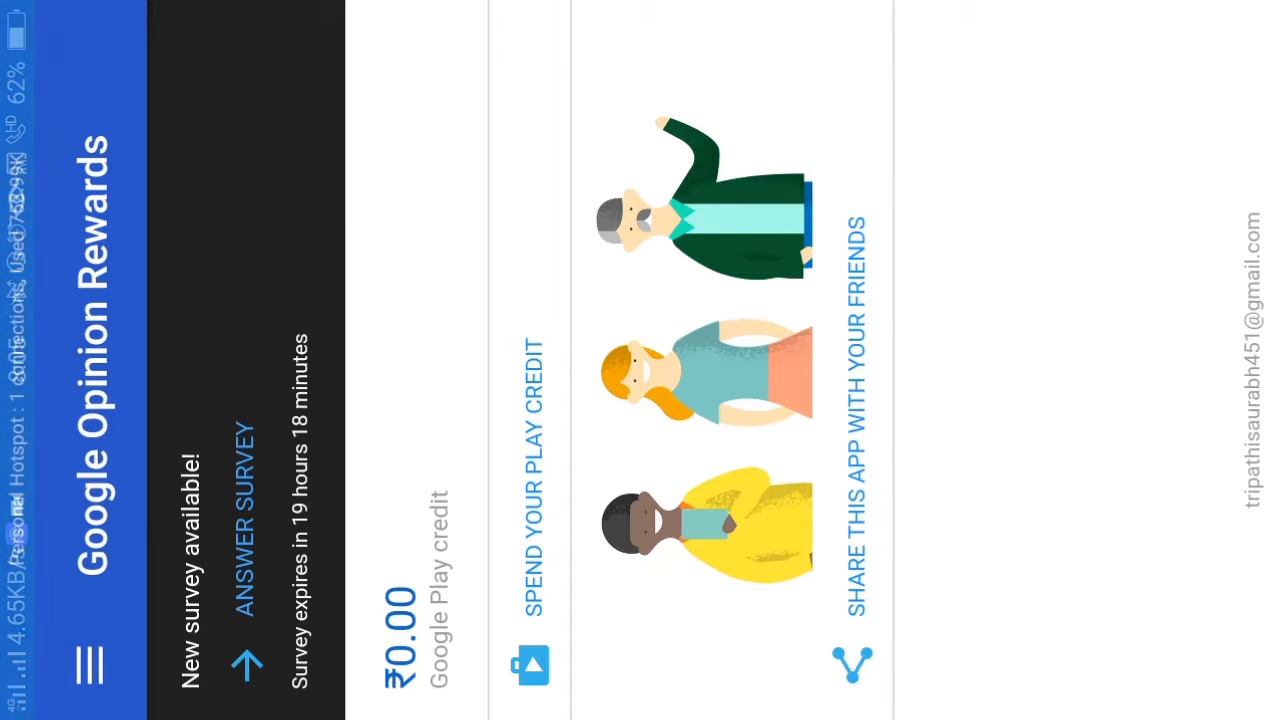
Answer the survey to see the Survey Tutorial, then switch to the recent apps overview.
left_click(851, 665)
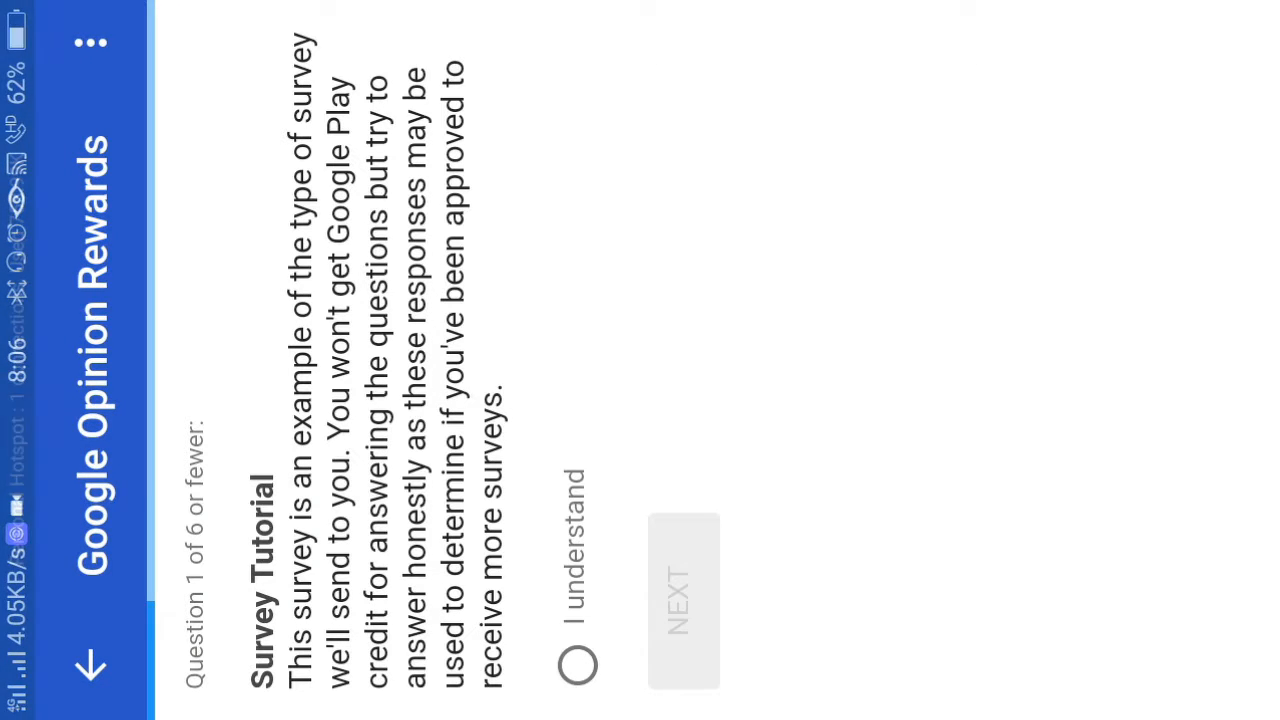
left_click(577, 665)
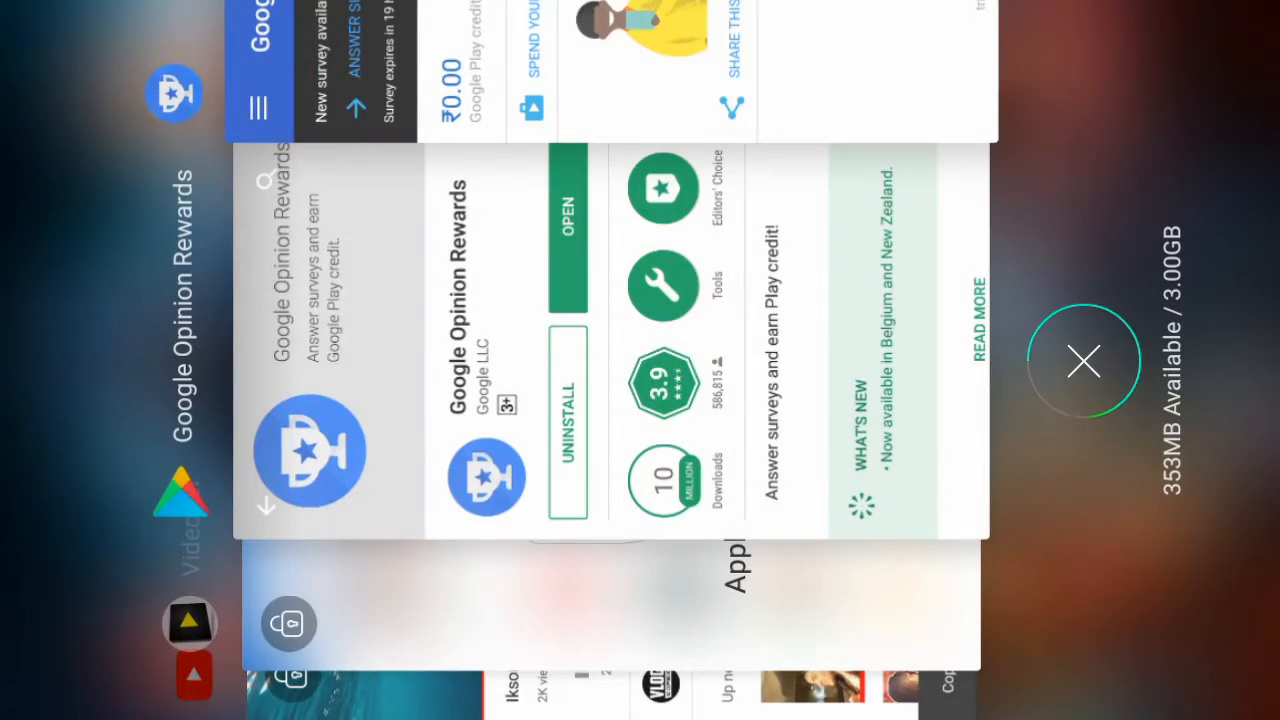
Clear all recent apps and open MooCash to its Offers page.
left_click(1083, 362)
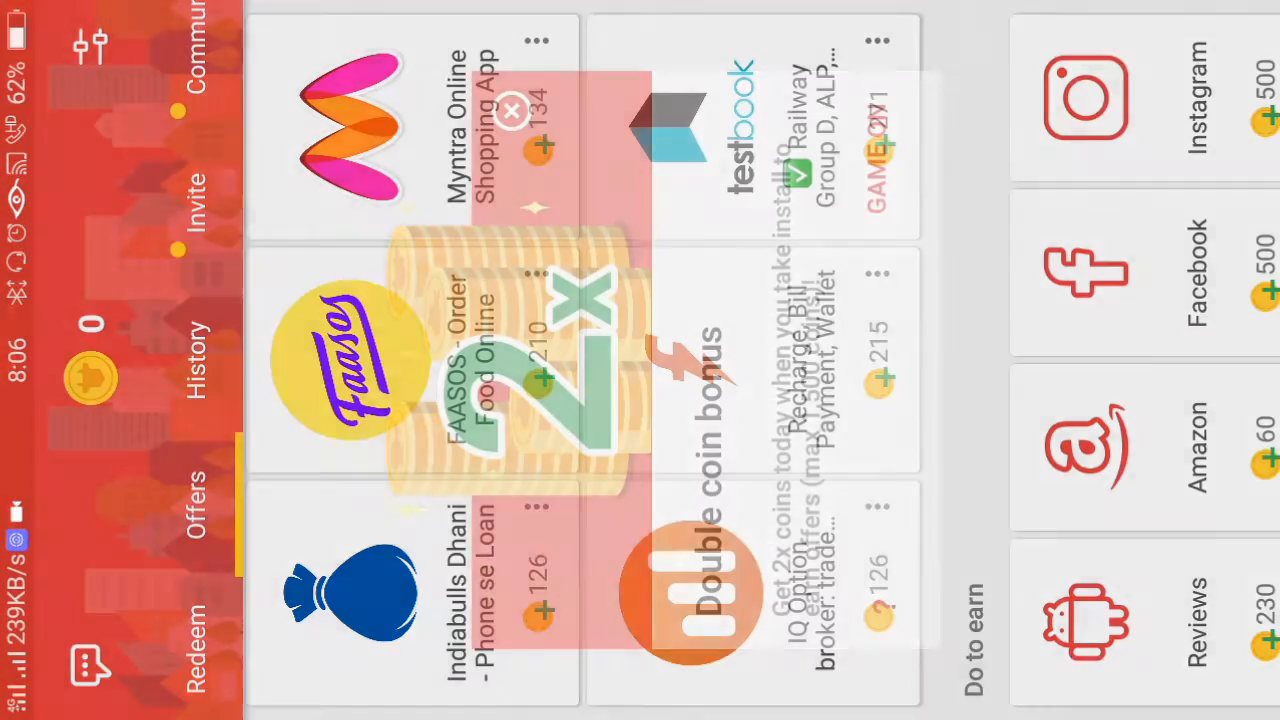
Dismiss MooCash's 2x coin bonus notice, then view and close the App offers instructions.
left_click(512, 110)
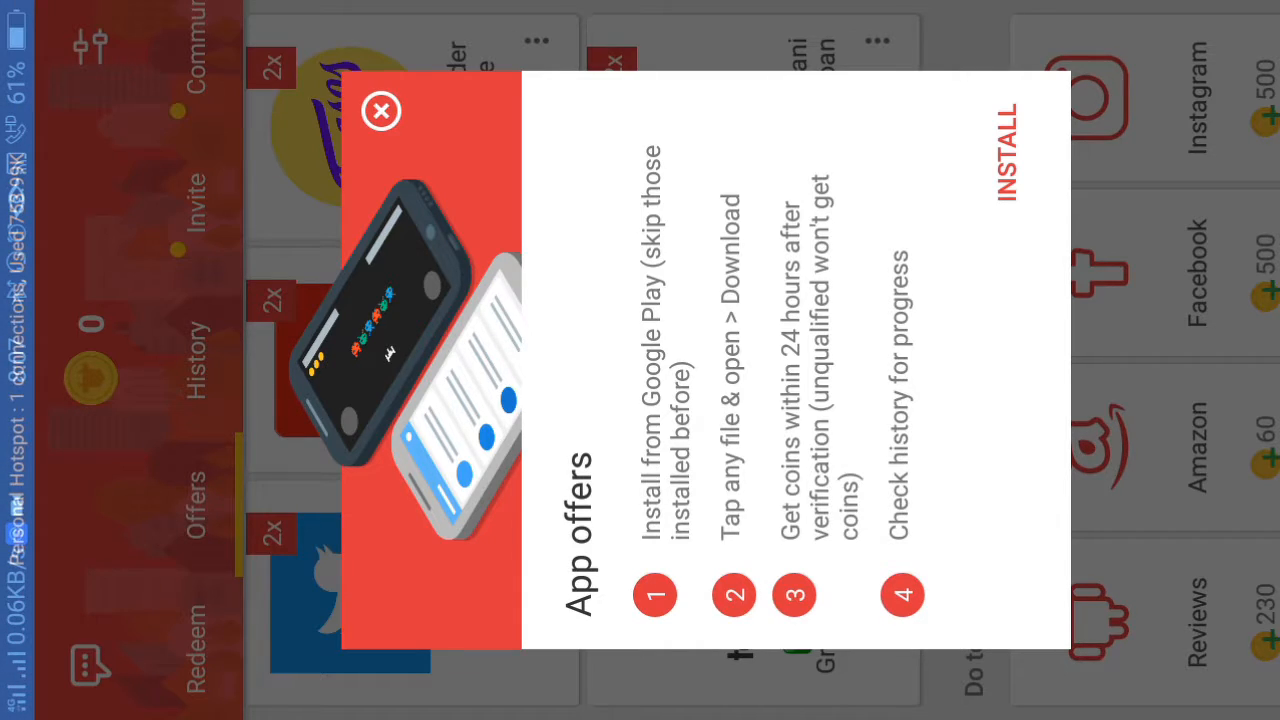
left_click(381, 110)
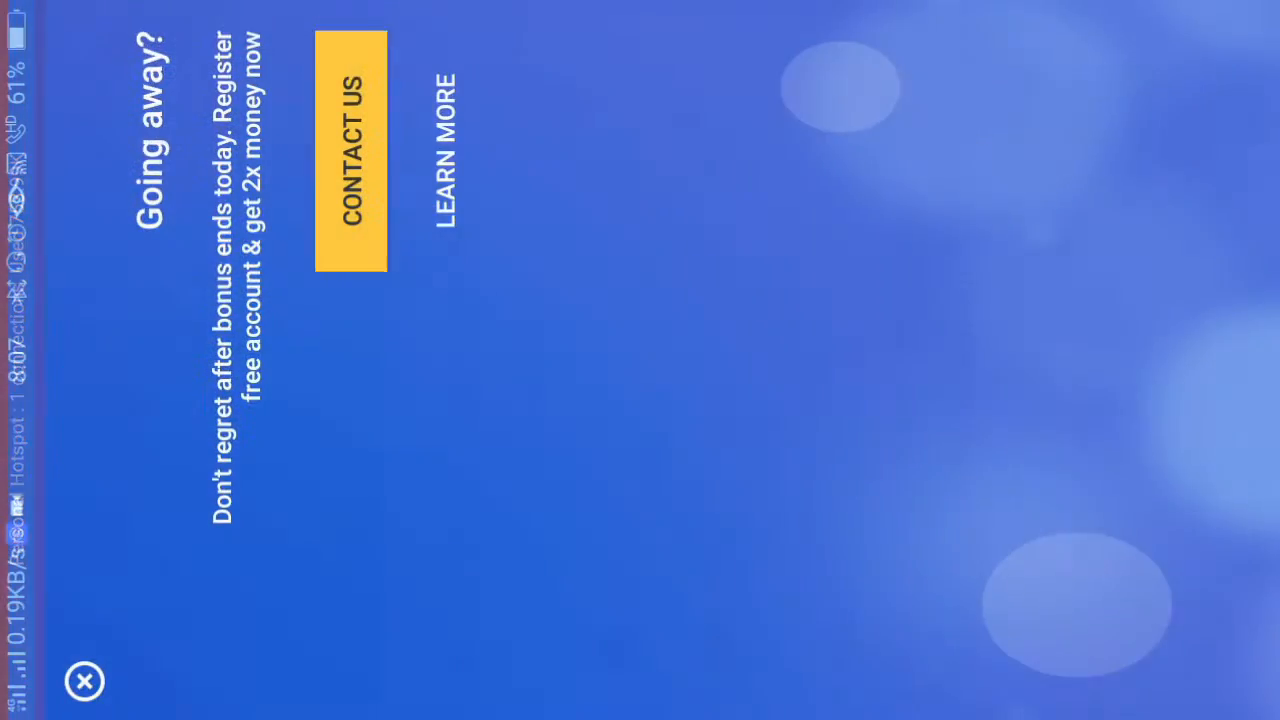
Close the 'Going away?' prompt and search the Play Store for 'loco'.
left_click(84, 681)
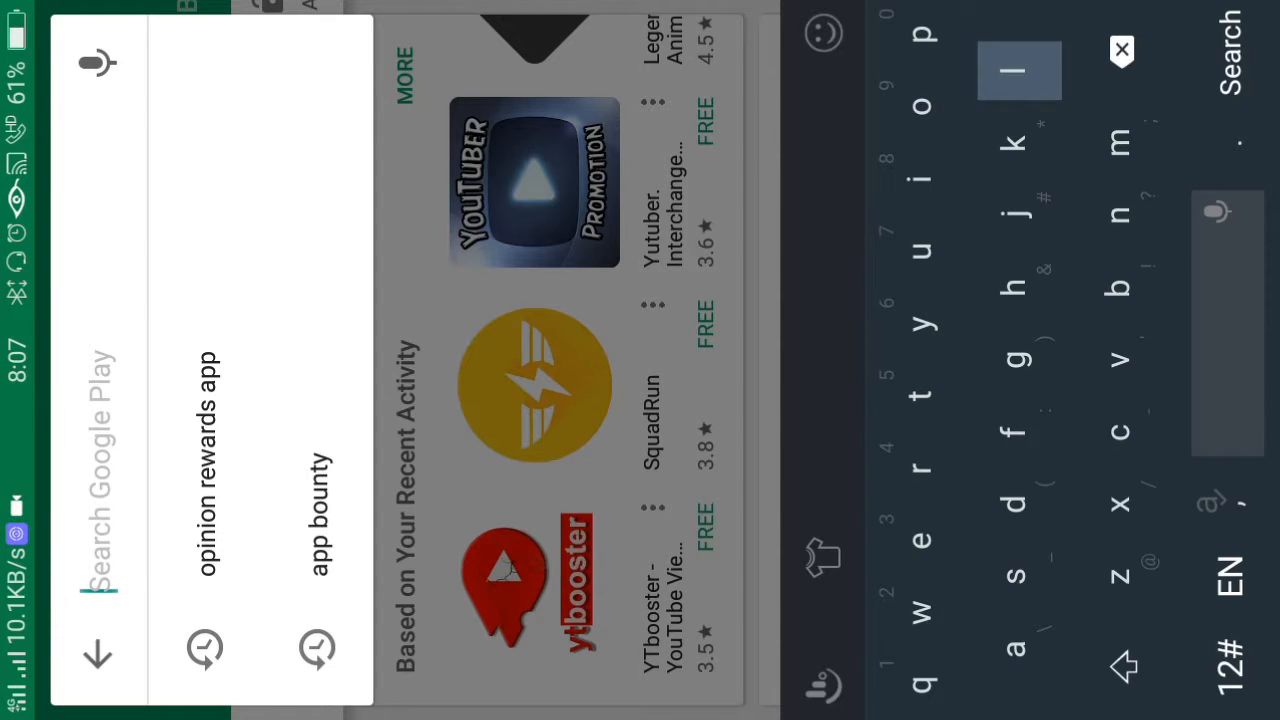
type("loco")
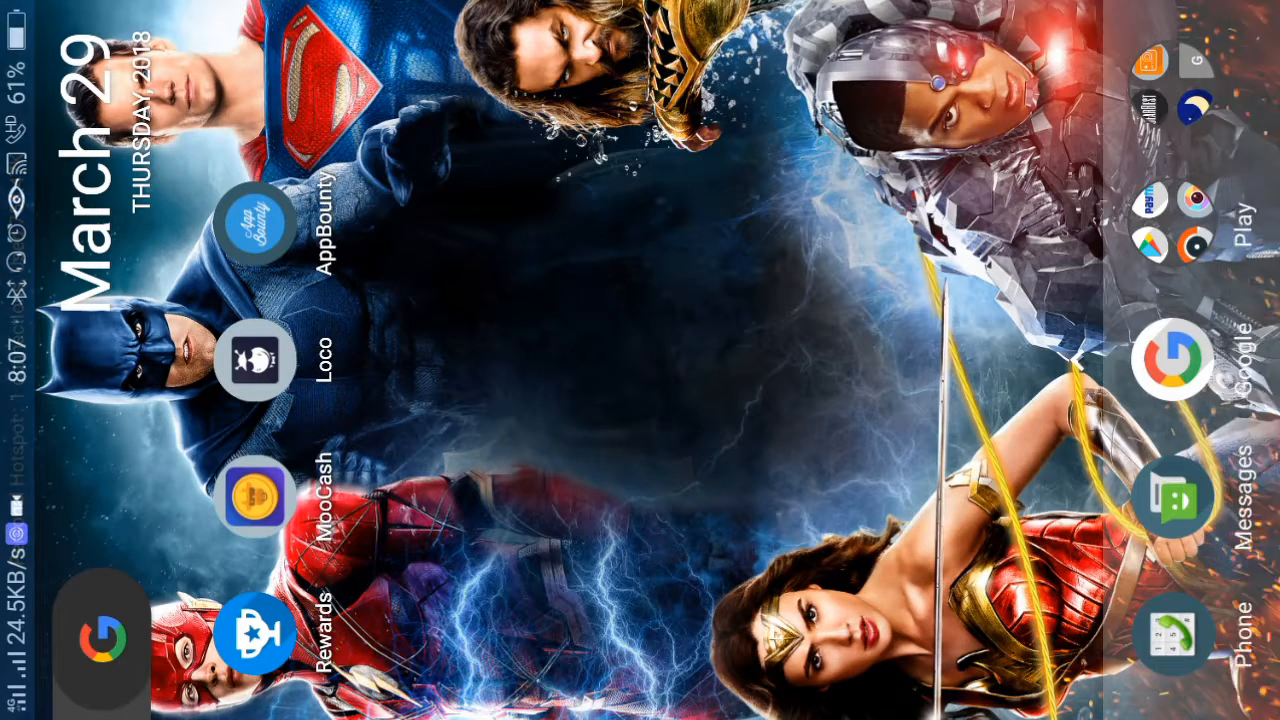
Launch Loco and skip its optional referral code screen.
left_click(255, 360)
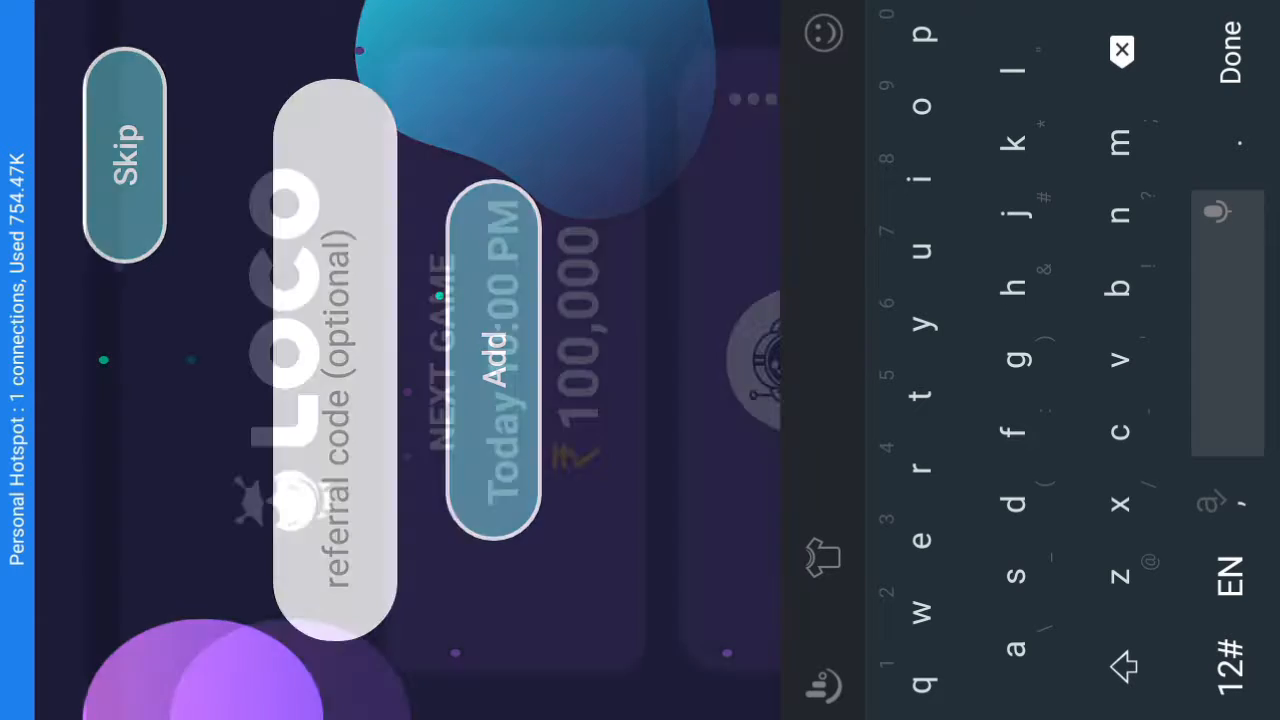
left_click(1226, 47)
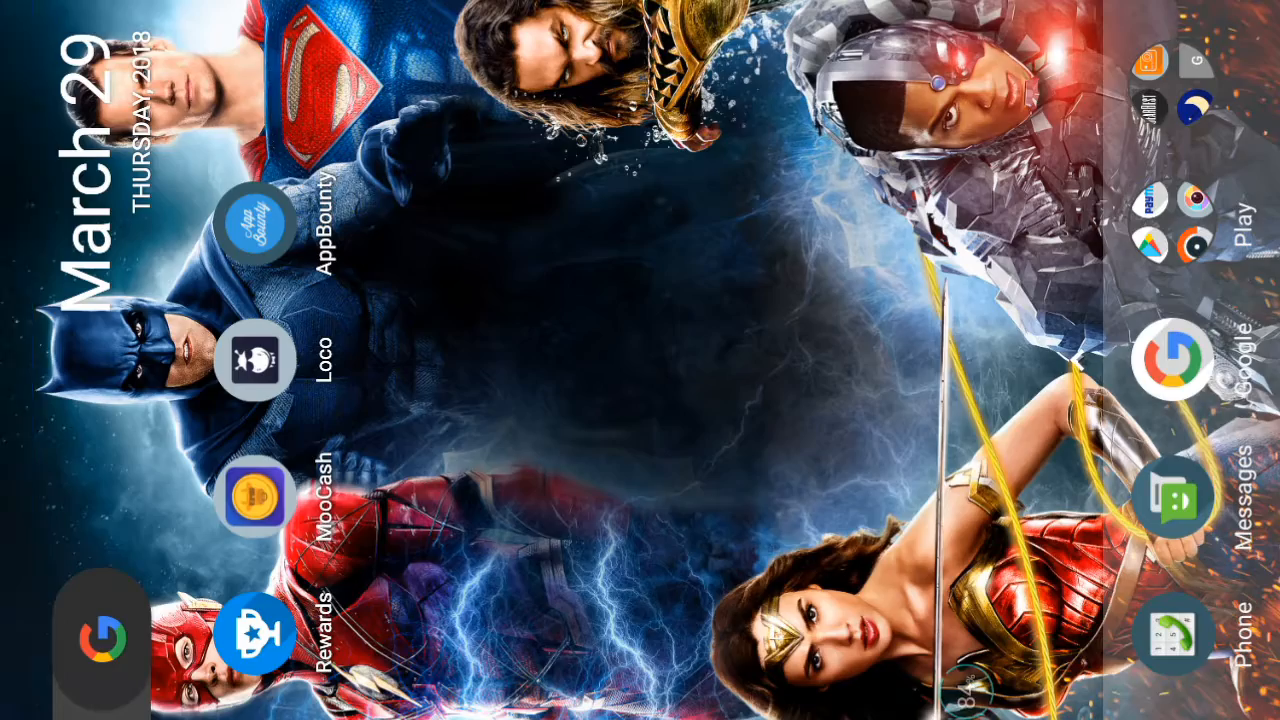
Open Loco Live Trivia's store page, search 'app bounty', and launch AppBounty.
left_click(255, 360)
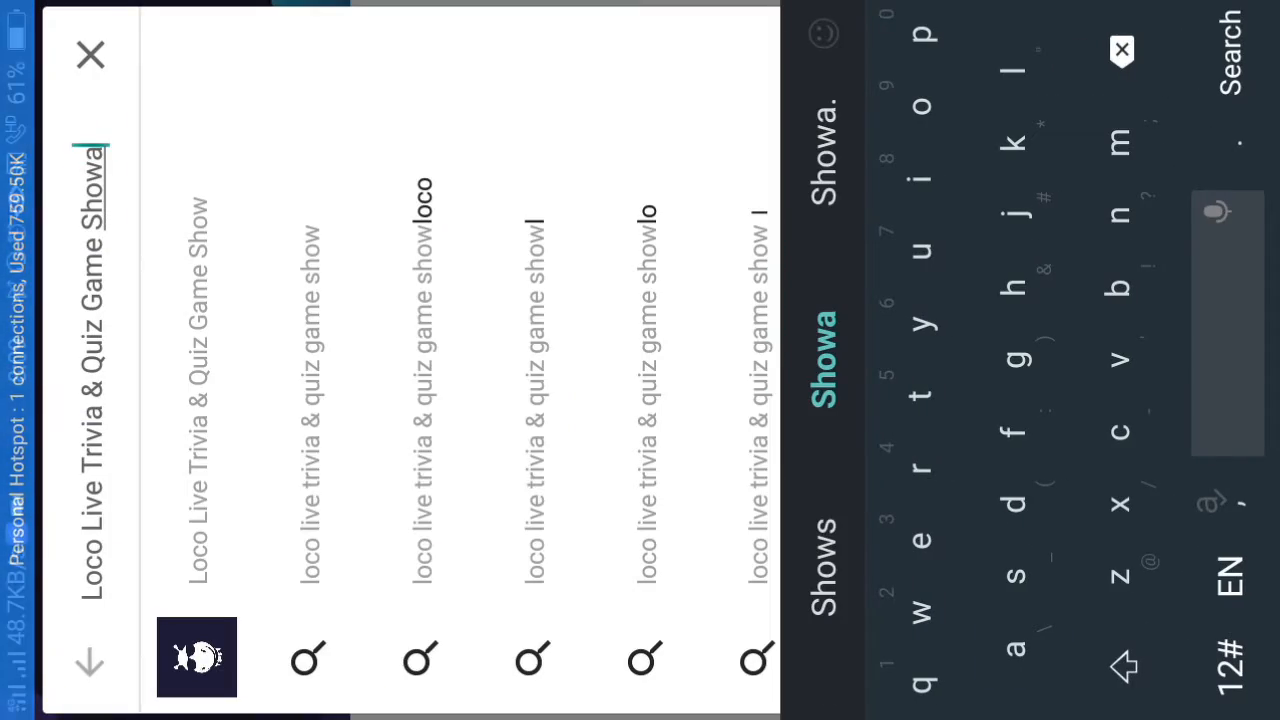
left_click(197, 657)
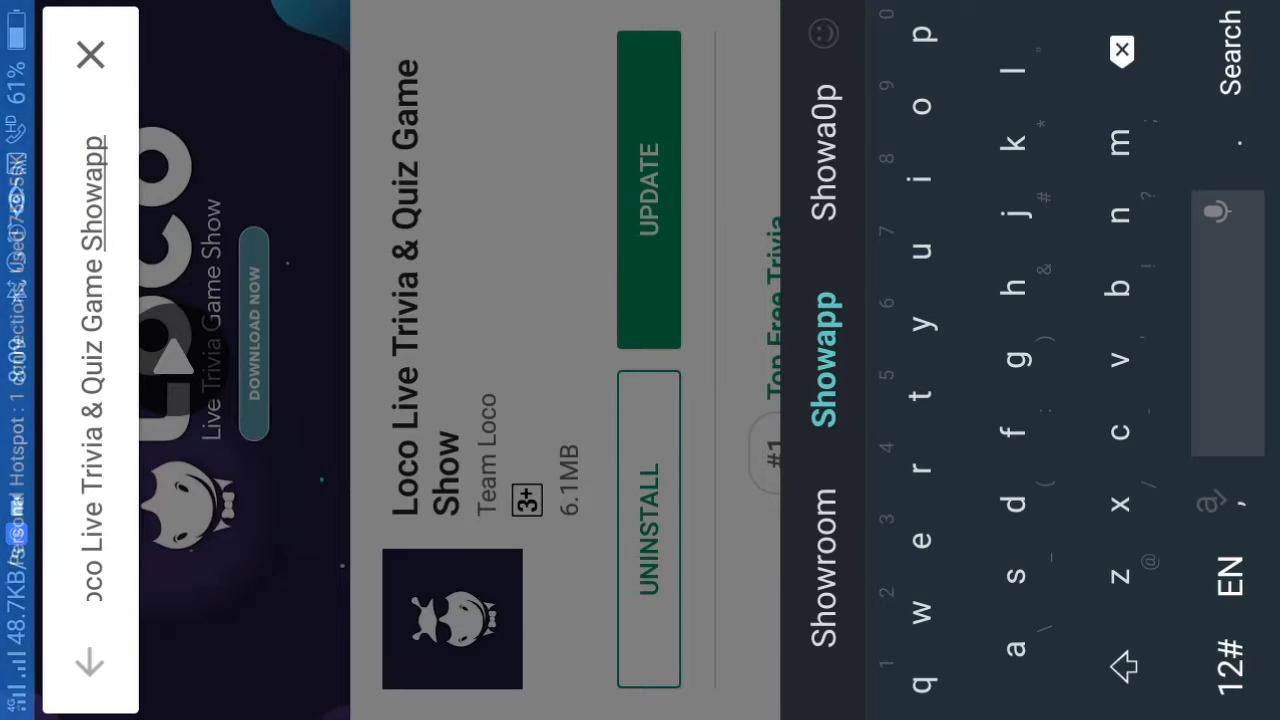
left_click(90, 55)
type("app bounty")
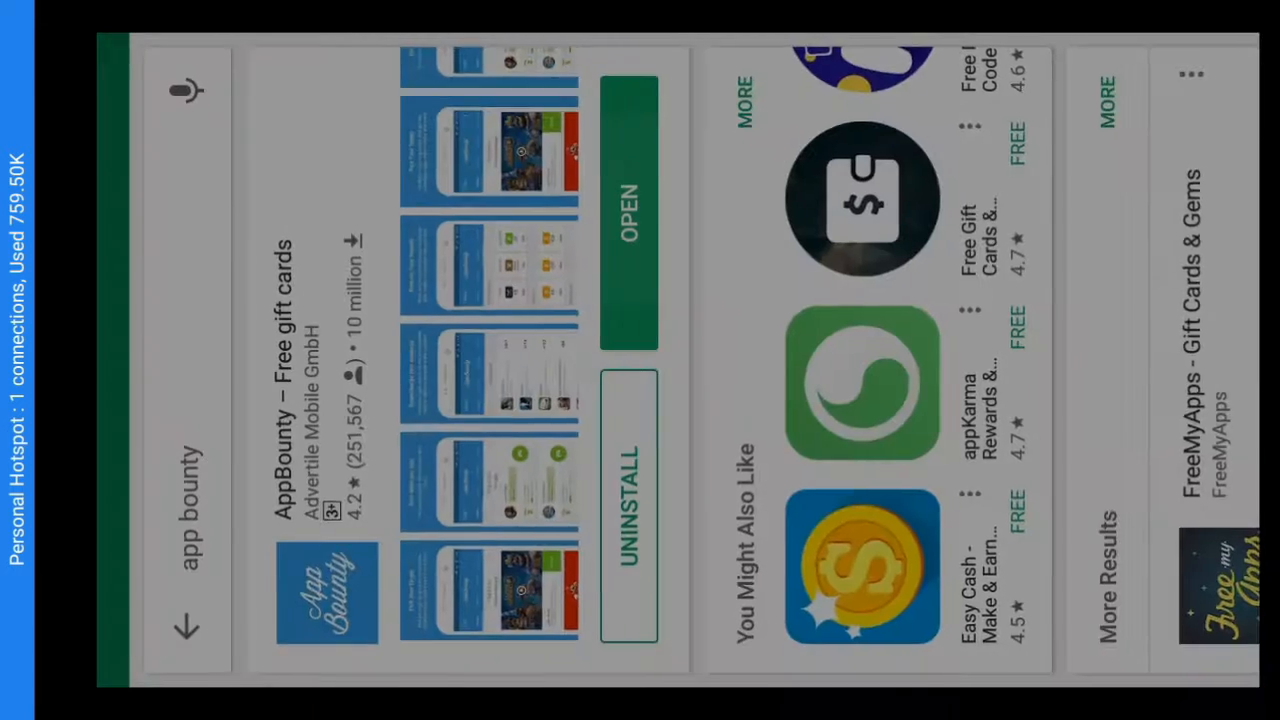
left_click(628, 210)
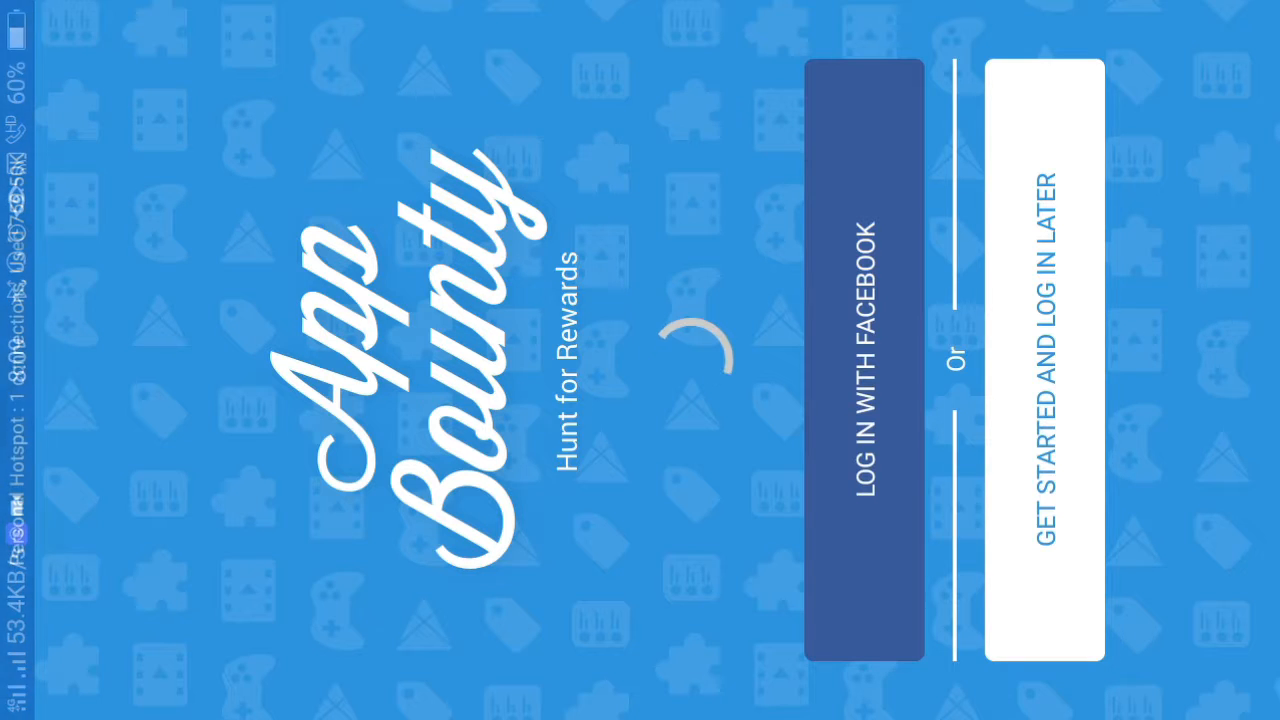
Get started in AppBounty without logging in, reaching Bonuses with +250 invite credits.
left_click(1044, 360)
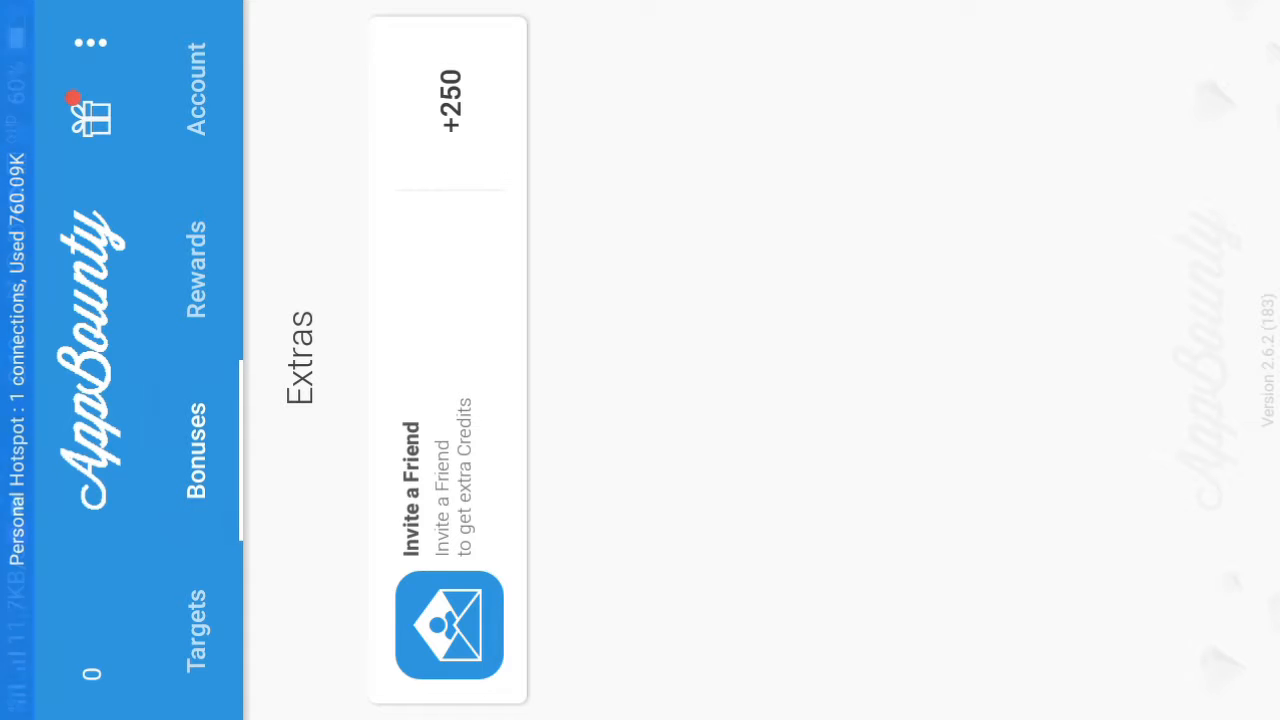
View AppBounty's gift card rewards ($5 iTunes, $10 Amazon), then clear all recent apps.
left_click(195, 265)
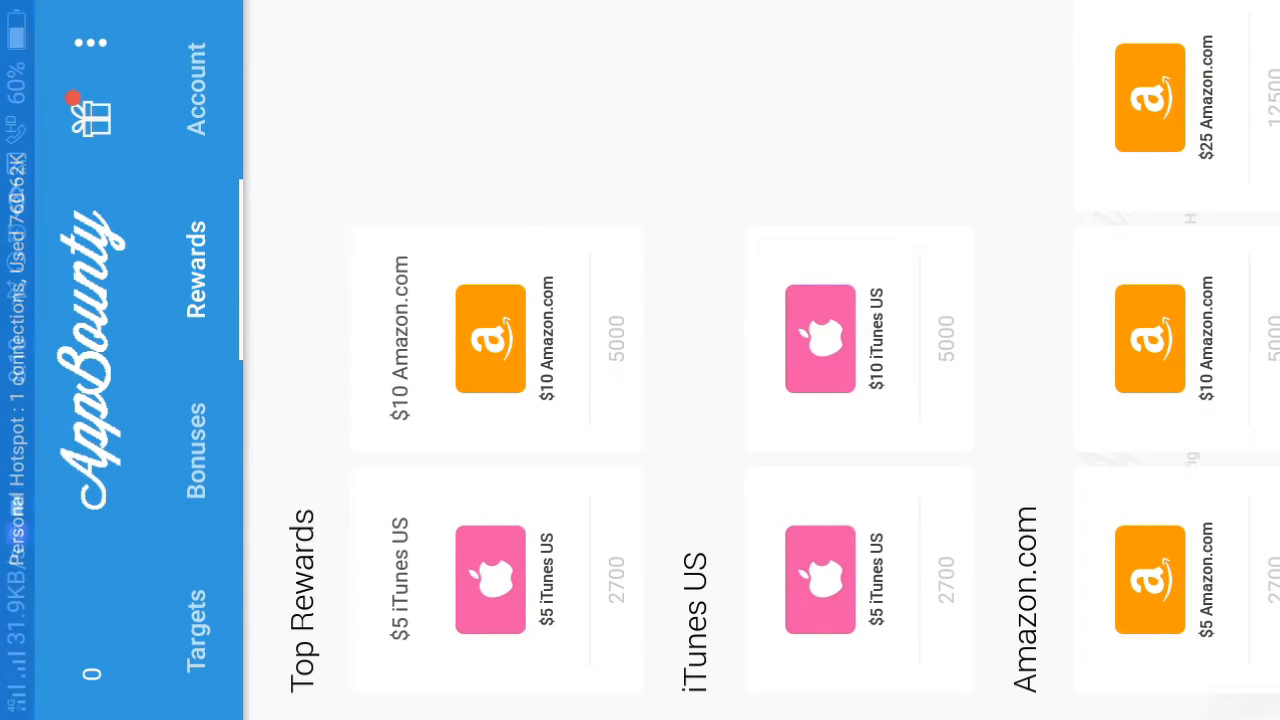
left_click(195, 620)
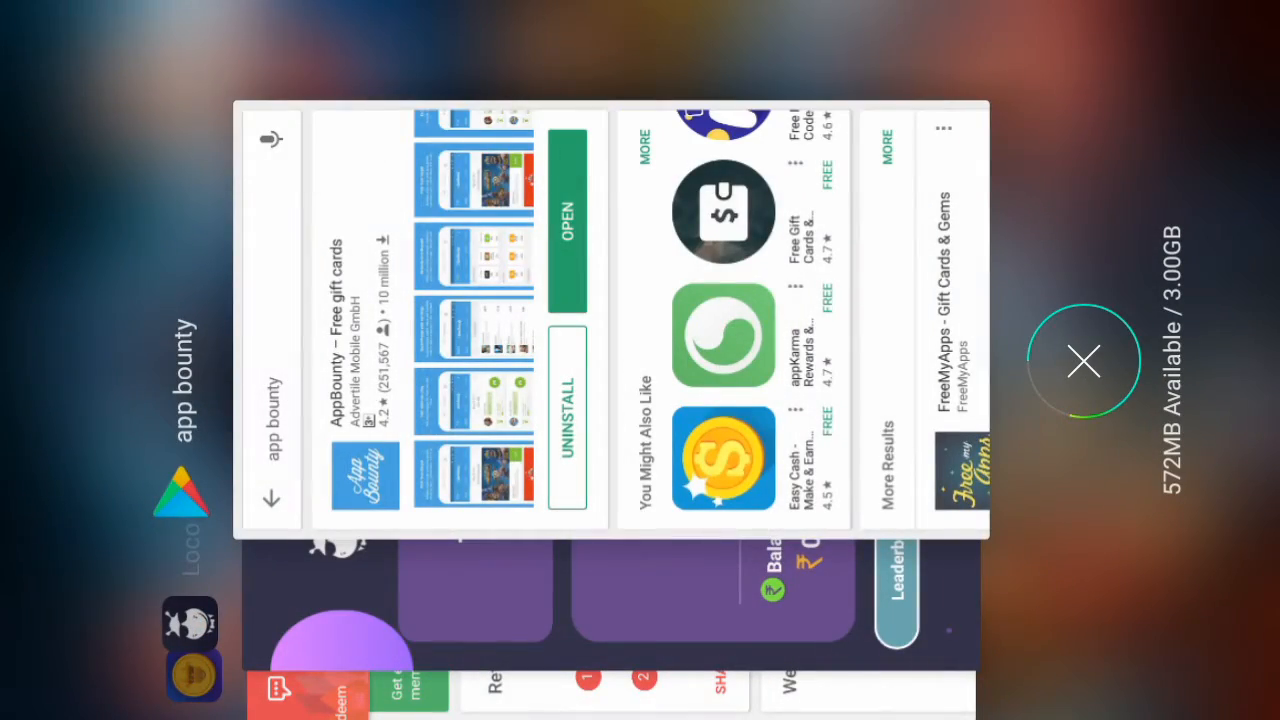
left_click(1083, 361)
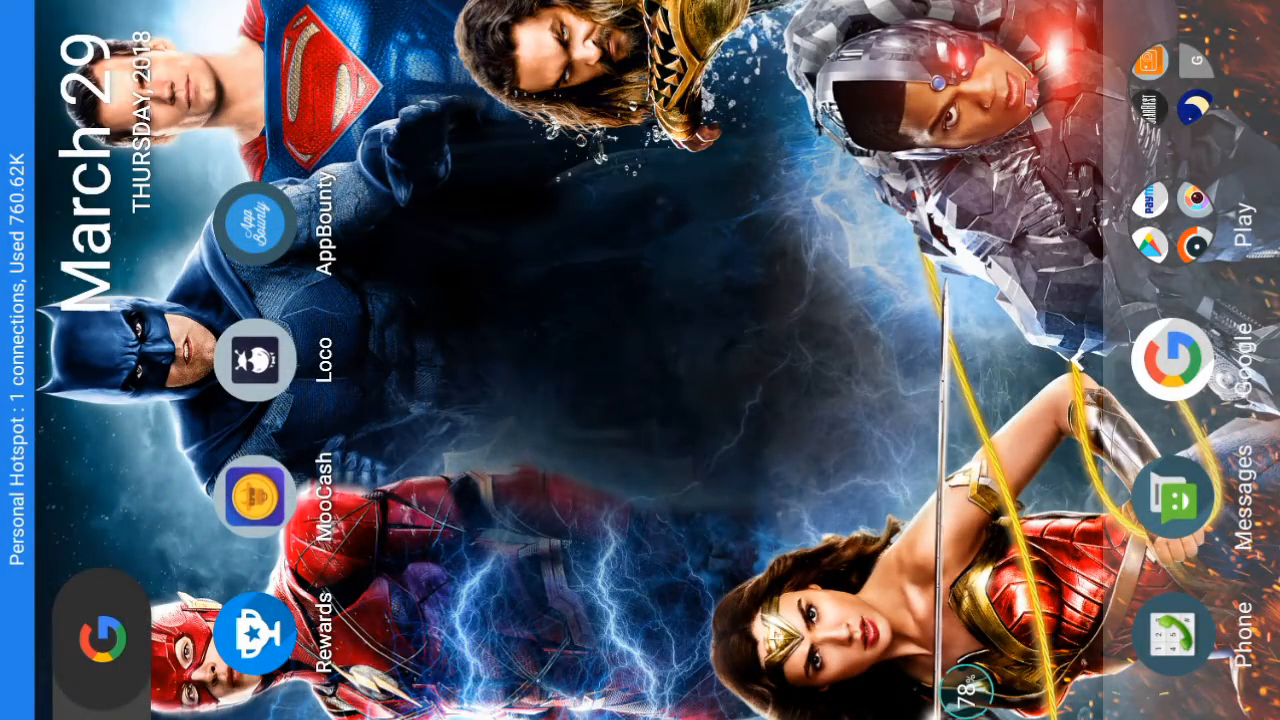